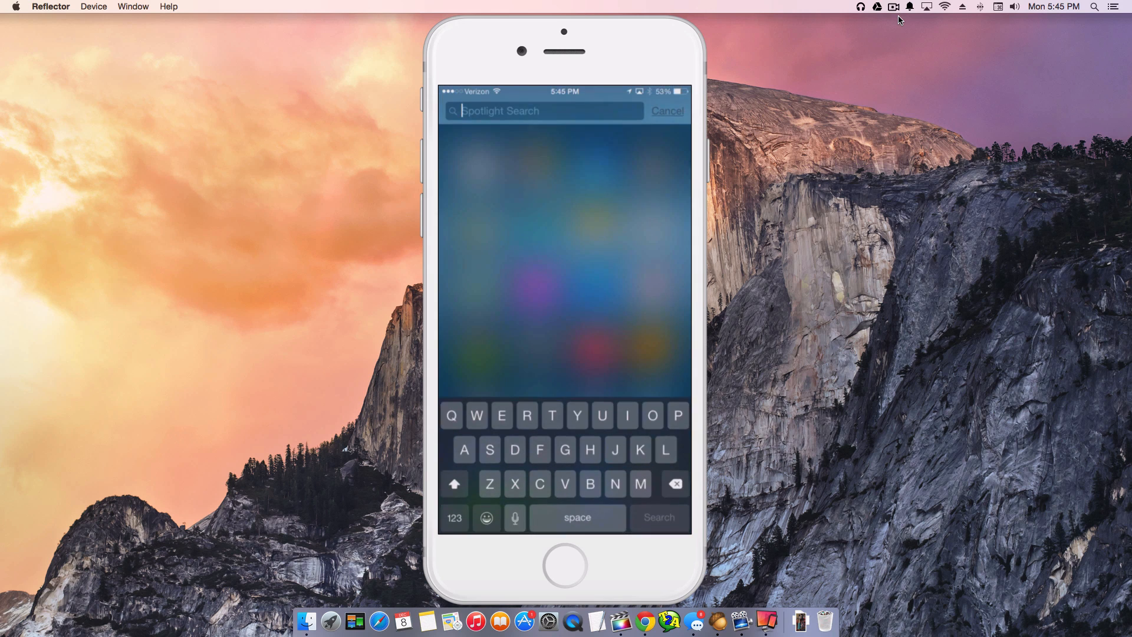
Step: Tap the Spotlight search field and begin typing 'xb' to search for Xbox
{"action": "left_click", "coordinate": [666, 110]}
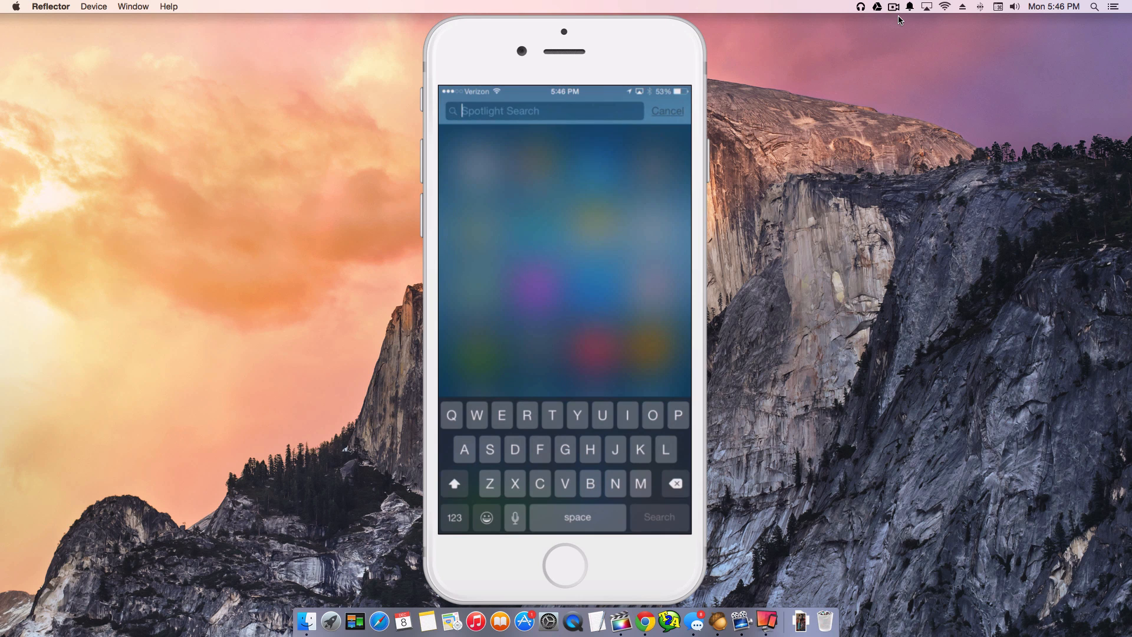
{"action": "left_click", "coordinate": [667, 110]}
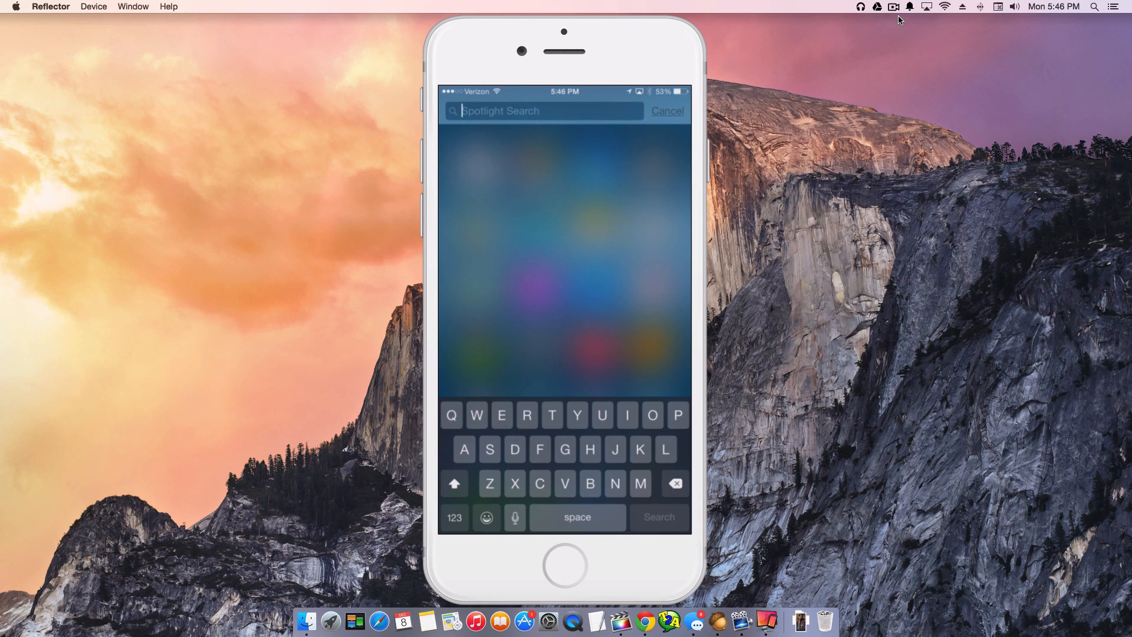
{"action": "left_click", "coordinate": [666, 111]}
{"action": "type", "text": "xb"}
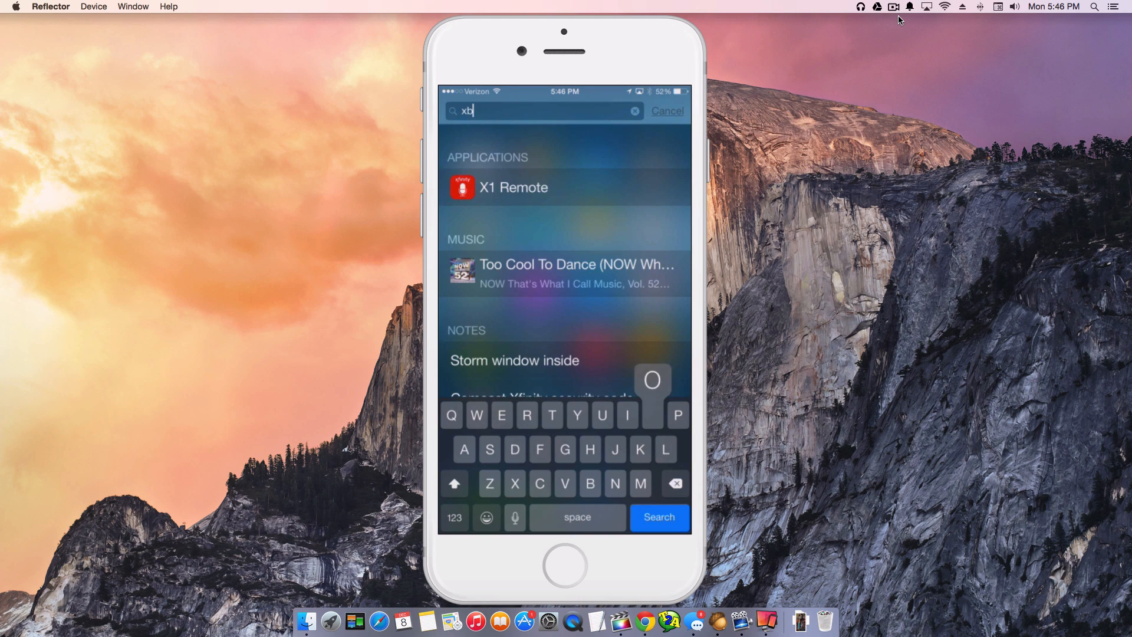
Step: Search 'xbox live', scroll through its many Mail matches, then clear the search field
{"action": "type", "text": "ox"}
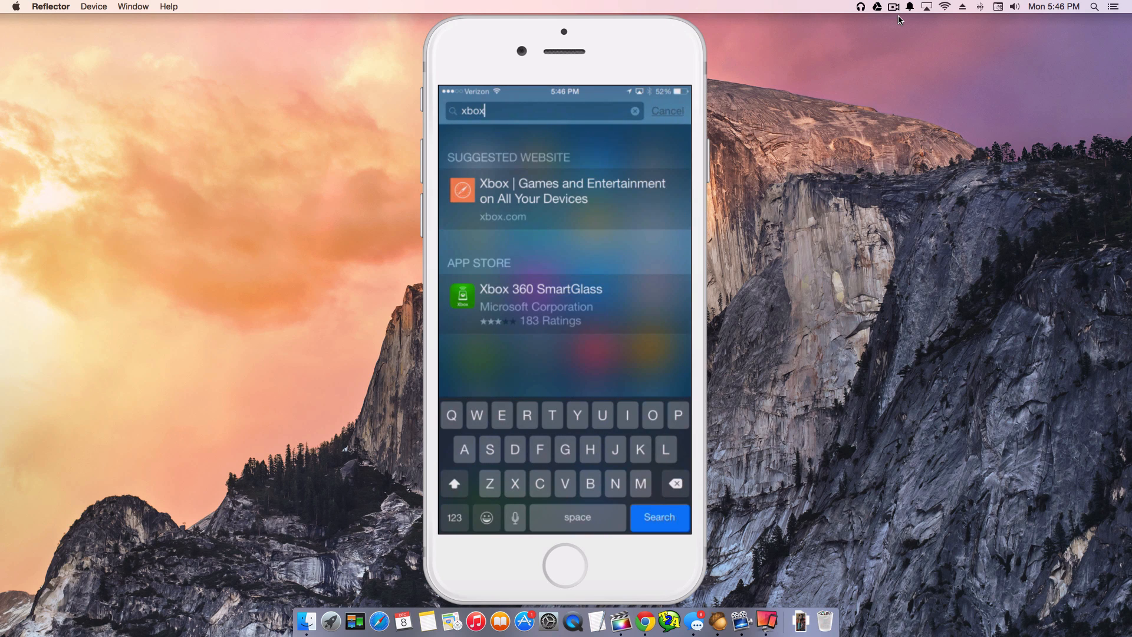
{"action": "type", "text": "live"}
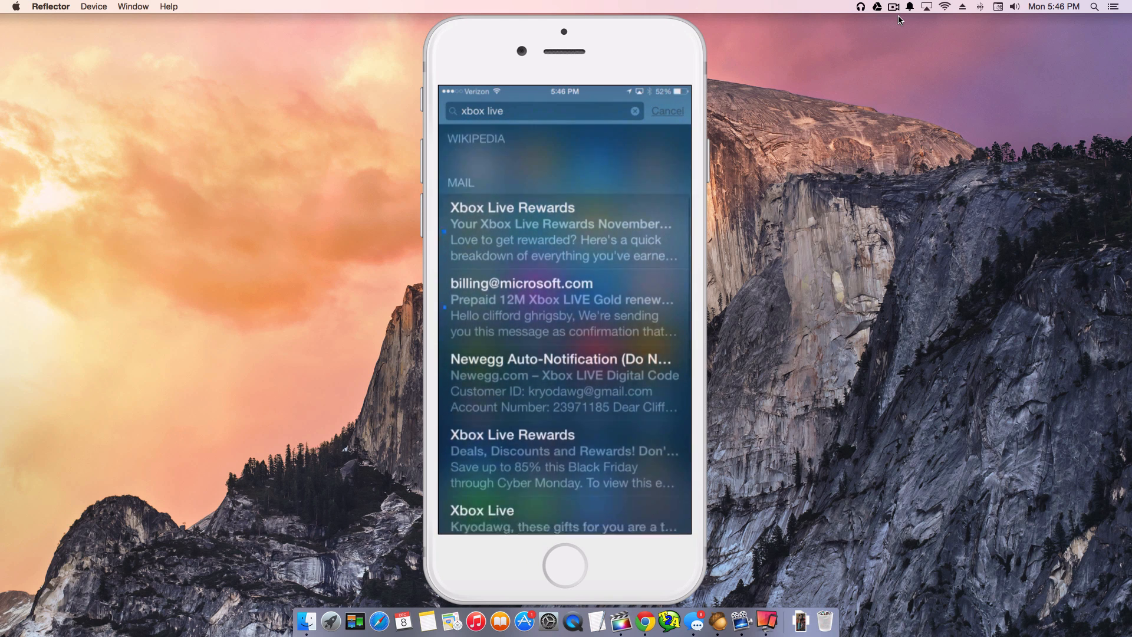
{"action": "scroll", "scroll_direction": "down", "scroll_amount": 3}
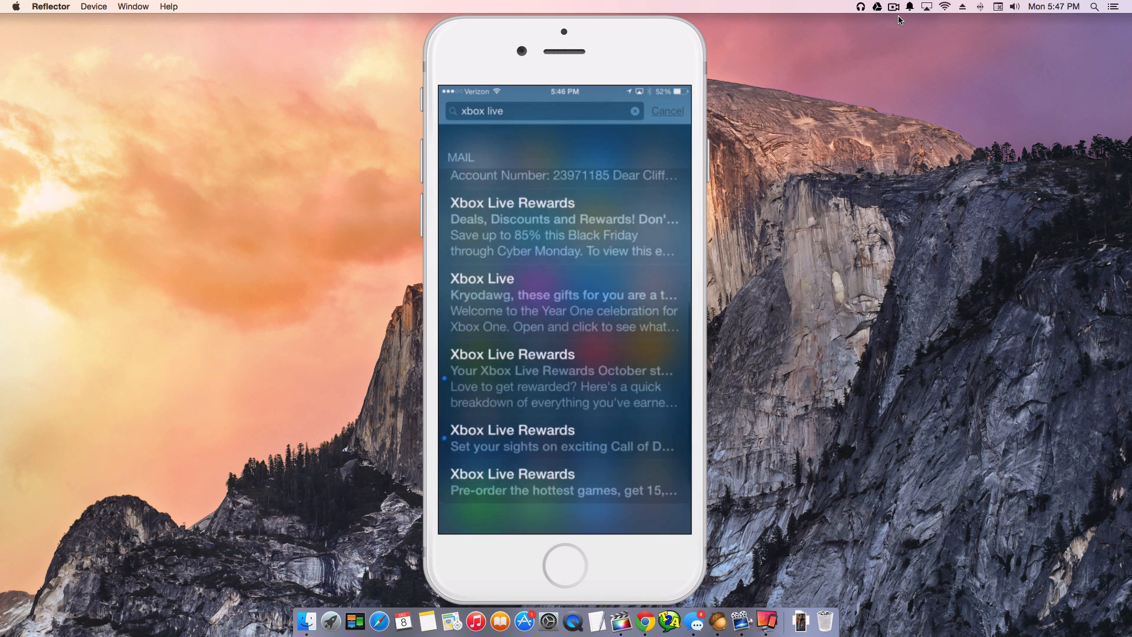
{"action": "scroll", "scroll_direction": "down", "scroll_amount": 3}
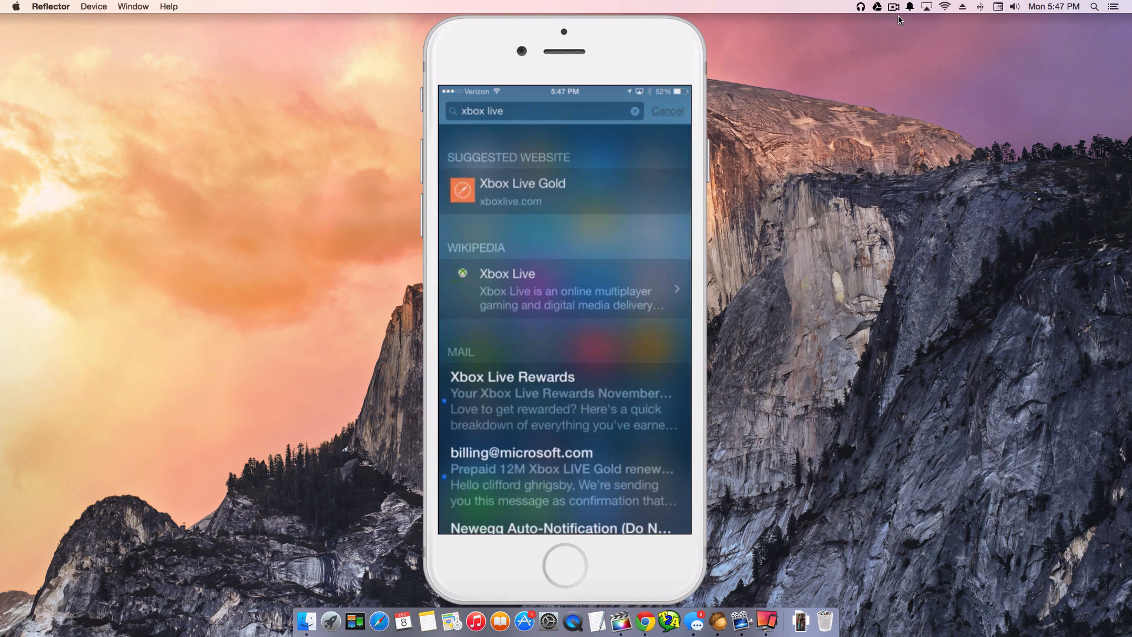
{"action": "scroll", "scroll_direction": "down", "scroll_amount": 3}
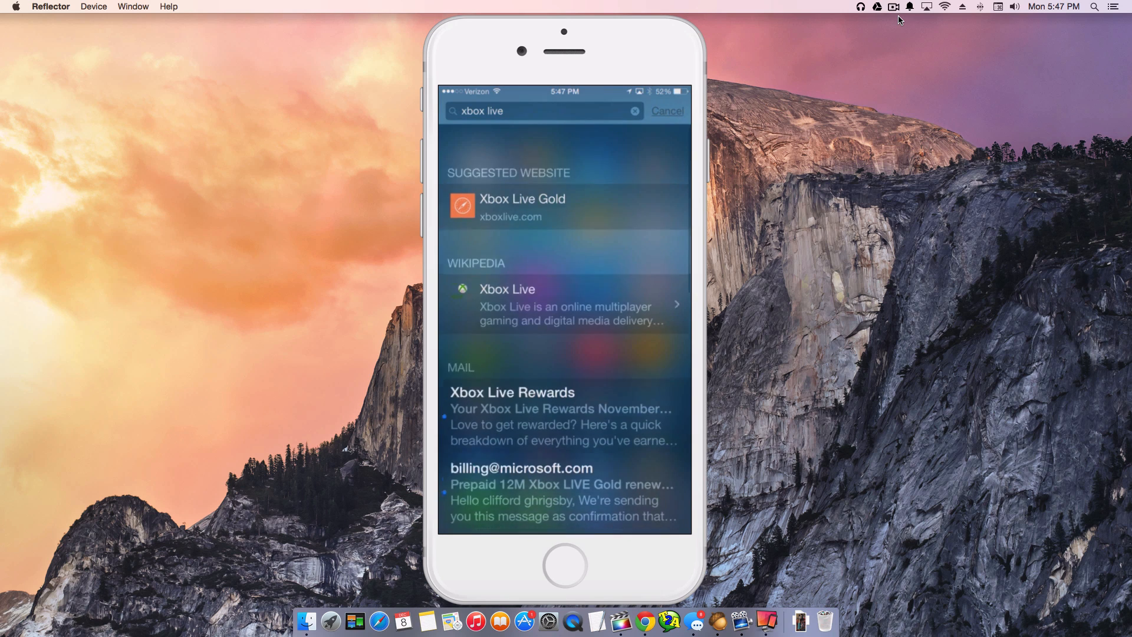
{"action": "left_click", "coordinate": [634, 110]}
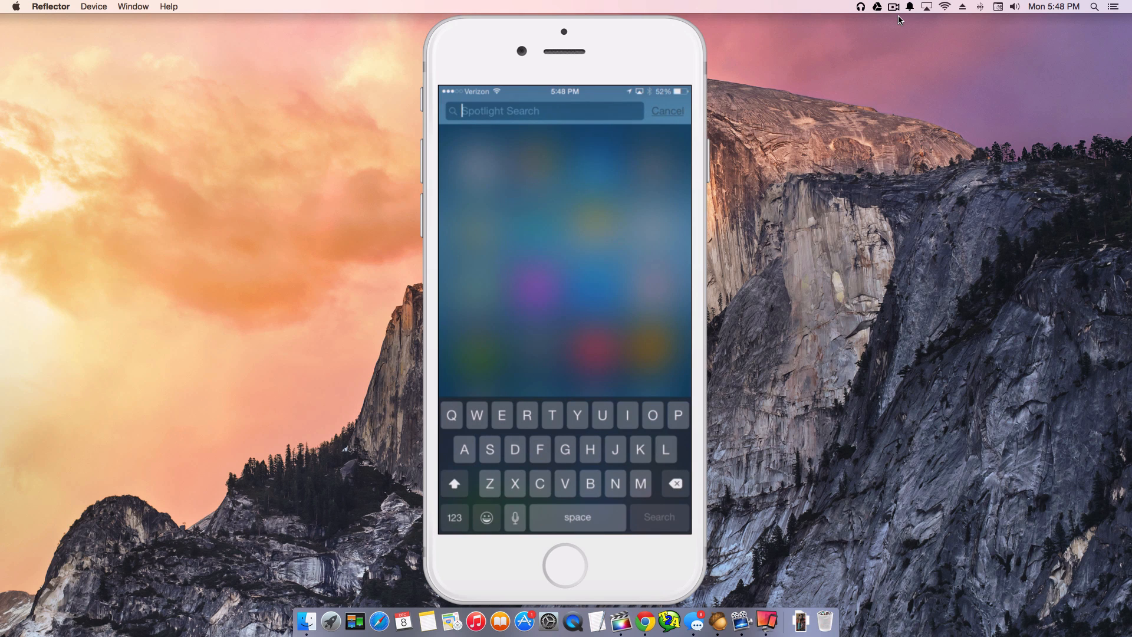
Step: Dismiss Spotlight and go to Settings > General > Spotlight Search
{"action": "left_click", "coordinate": [667, 110]}
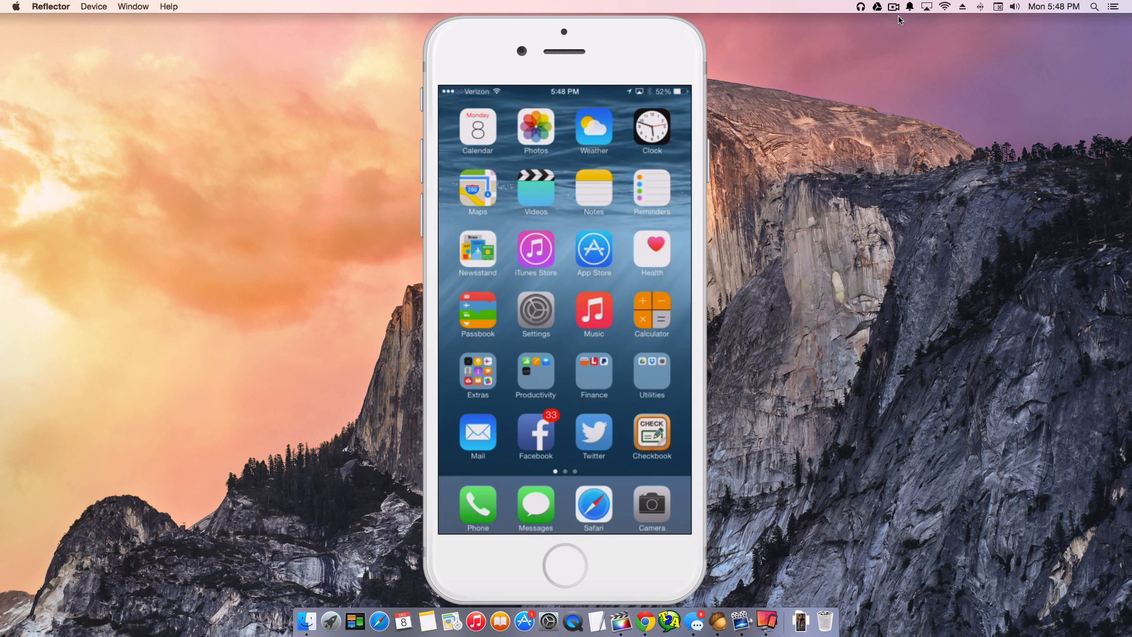
{"action": "left_click", "coordinate": [536, 311]}
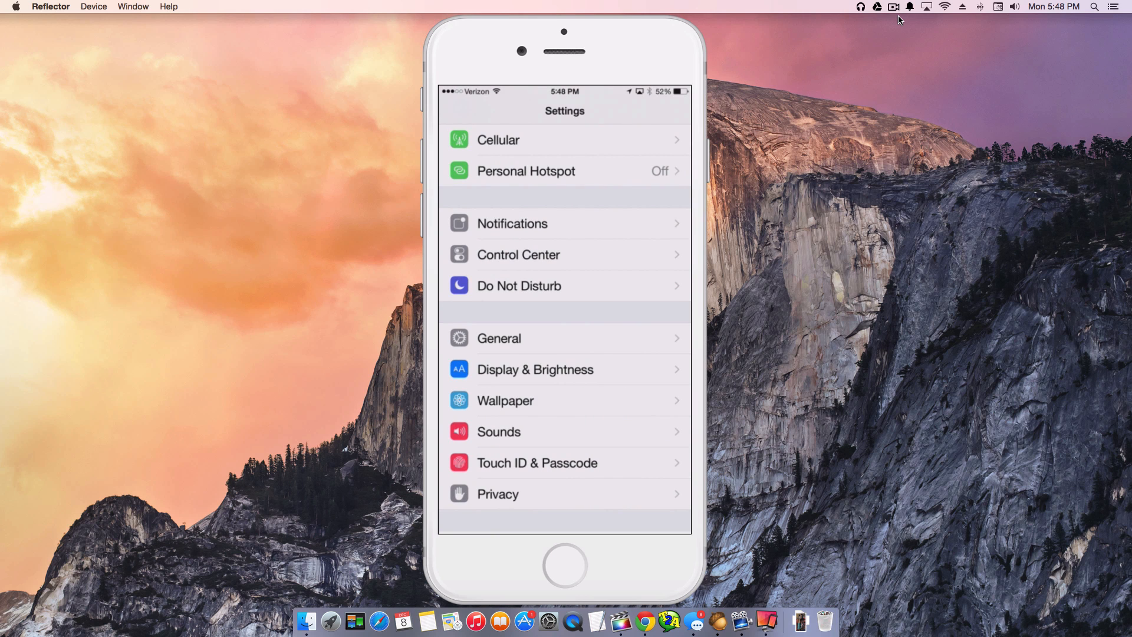
{"action": "left_click", "coordinate": [499, 337]}
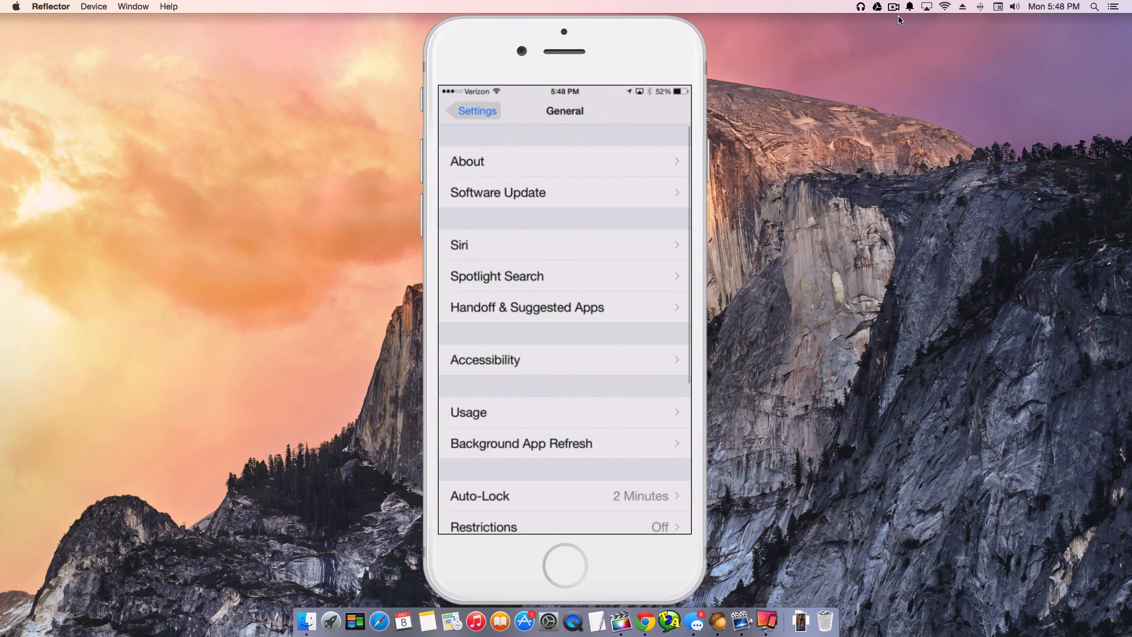
{"action": "left_click", "coordinate": [497, 276]}
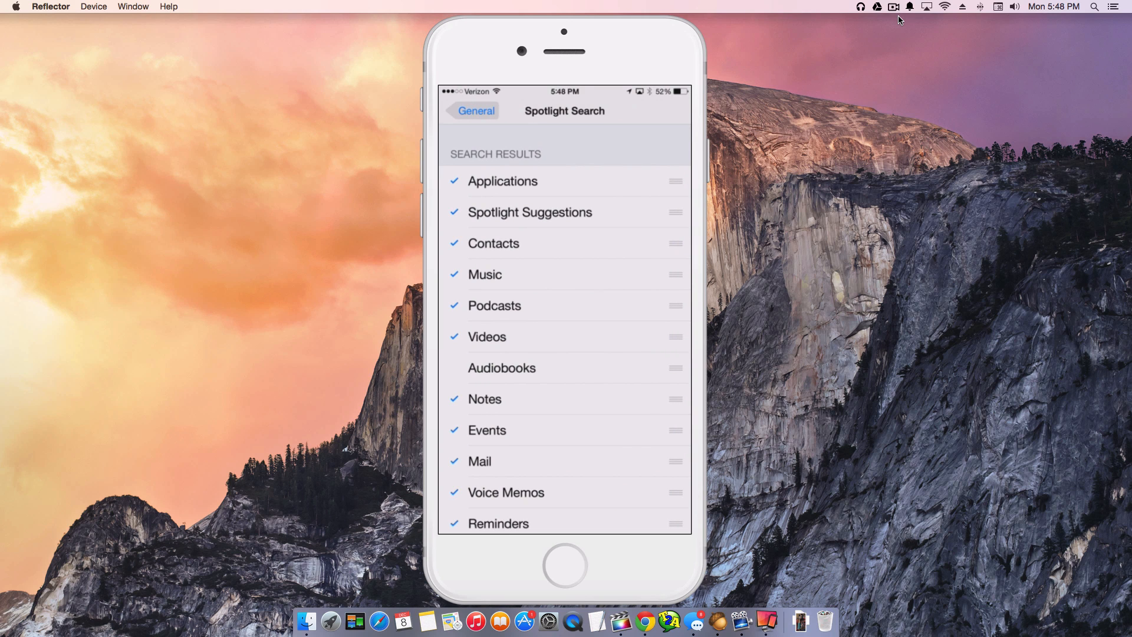
Step: Check Messages and uncheck Mail in the Spotlight Search result categories
{"action": "scroll", "scroll_direction": "down", "scroll_amount": 3}
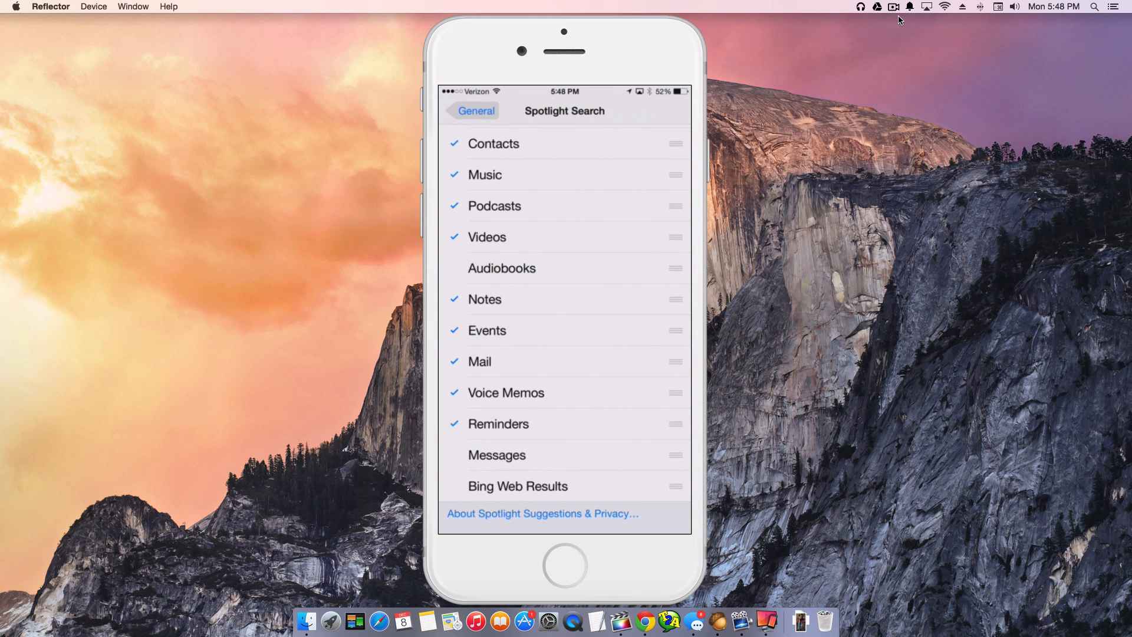
{"action": "left_click", "coordinate": [497, 454]}
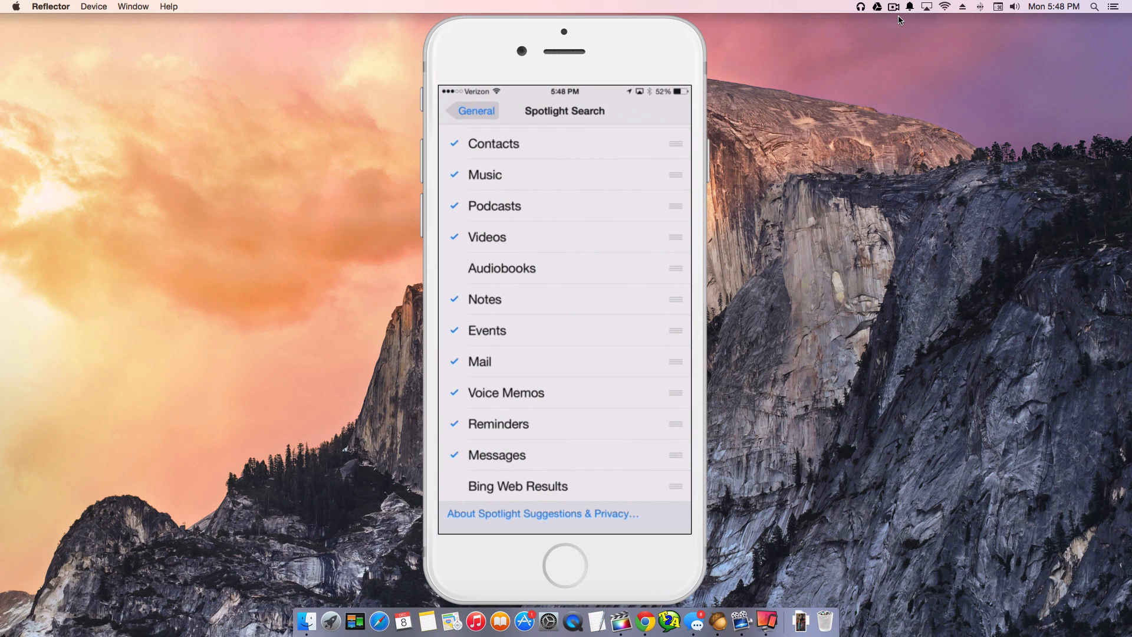
{"action": "left_click", "coordinate": [479, 361]}
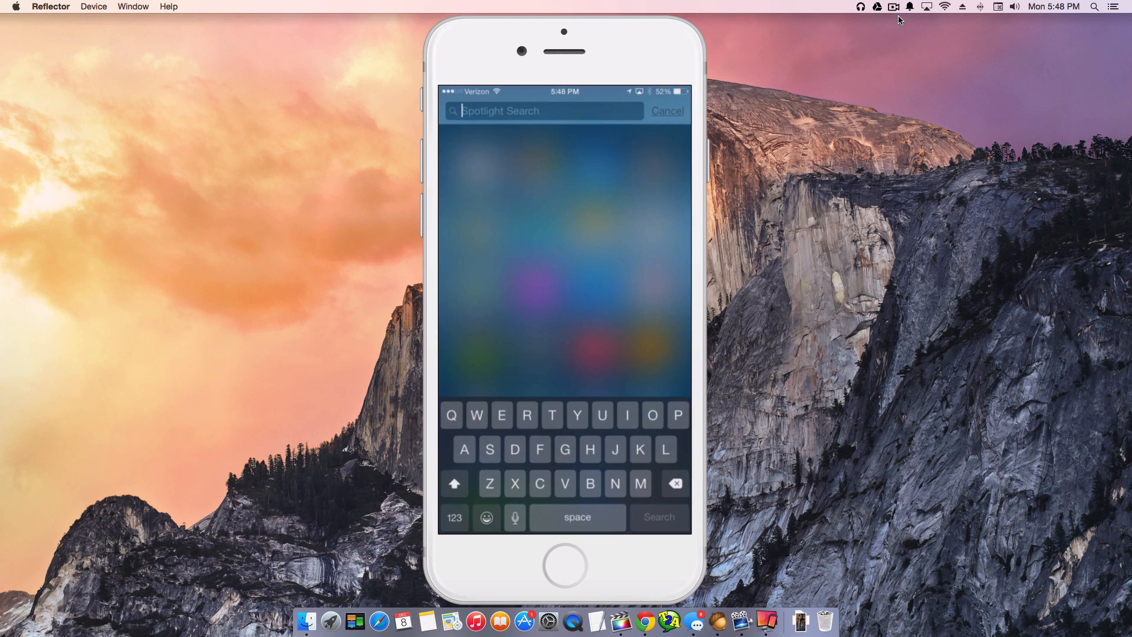
{"action": "type", "text": "xbox li"}
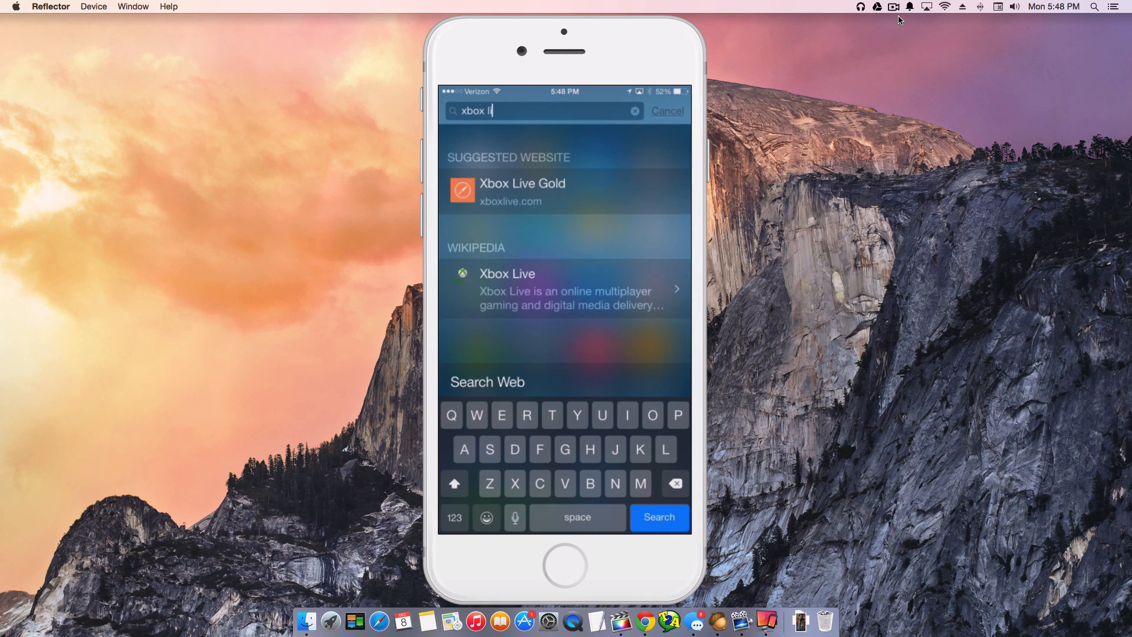
{"action": "type", "text": "ve"}
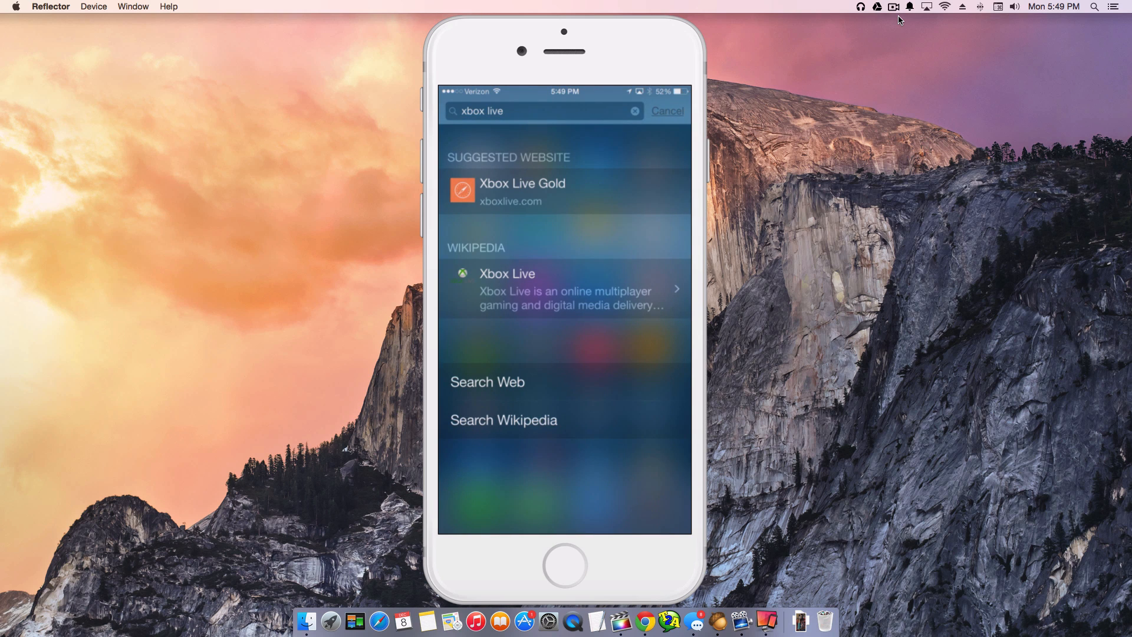
{"action": "left_click", "coordinate": [635, 111]}
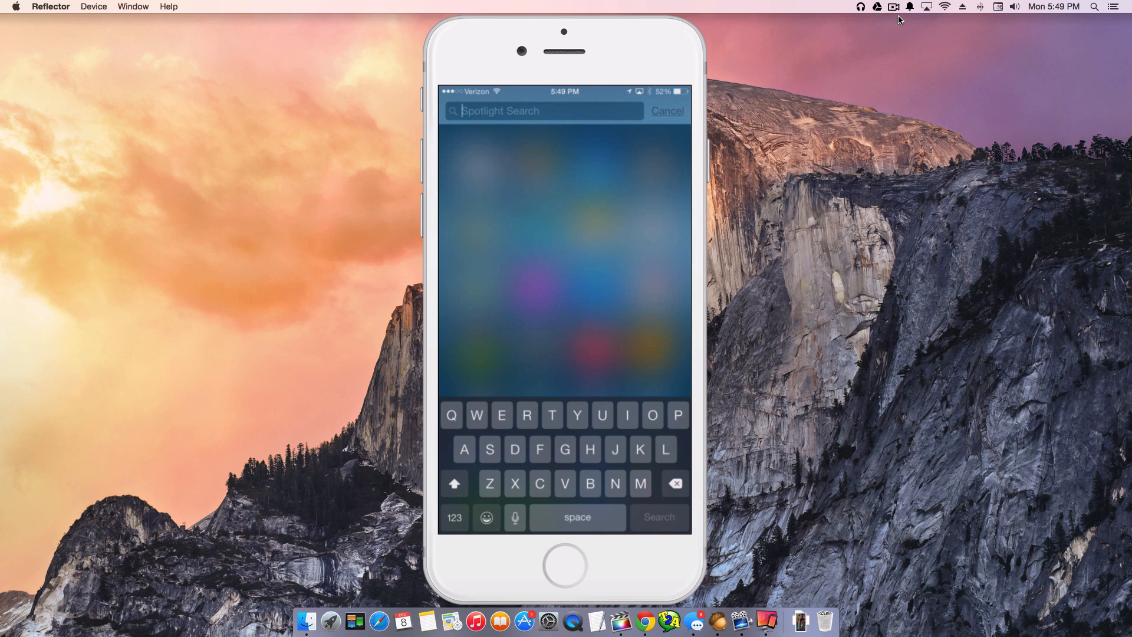
Step: Reopen the Spotlight Search settings and check Mail to include it again
{"action": "left_click", "coordinate": [666, 110]}
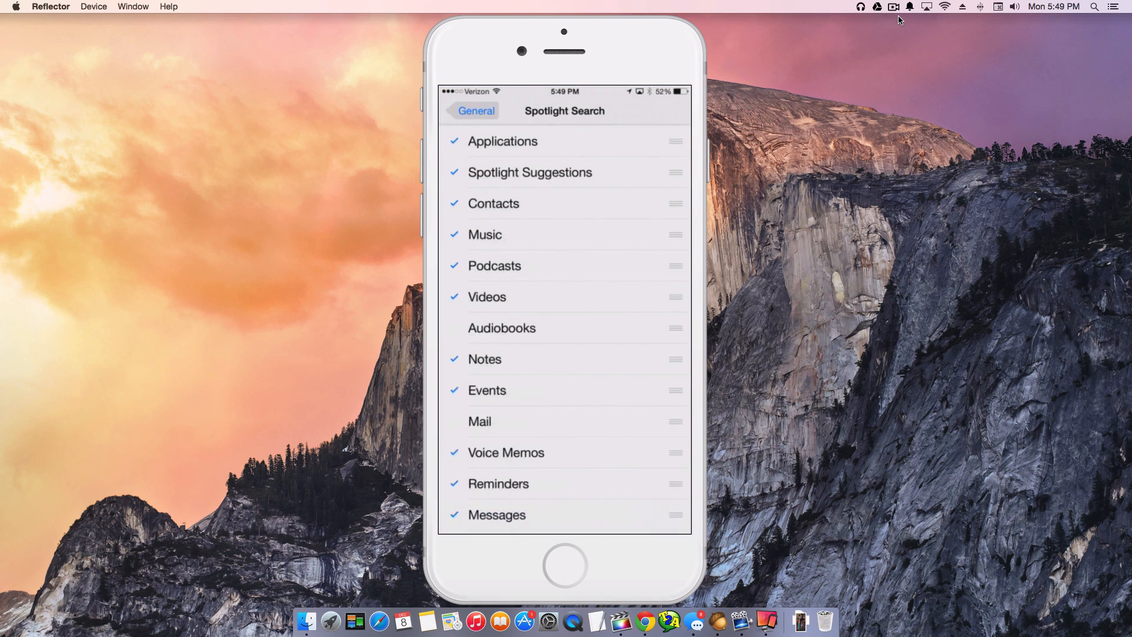
{"action": "scroll", "scroll_direction": "up", "scroll_amount": 3}
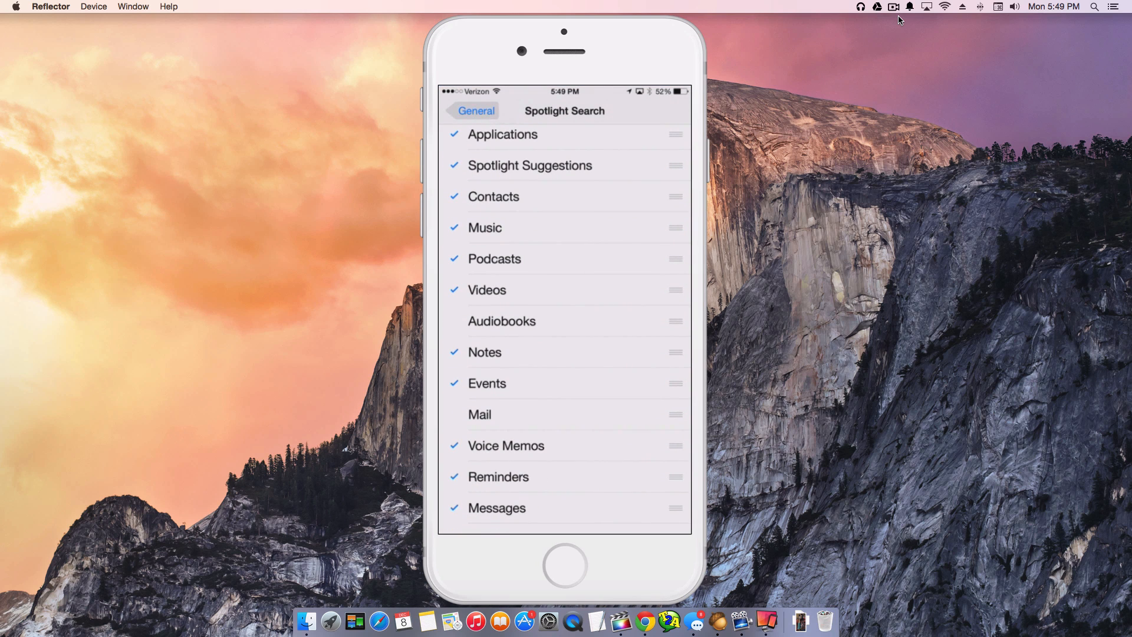
{"action": "left_click", "coordinate": [479, 414]}
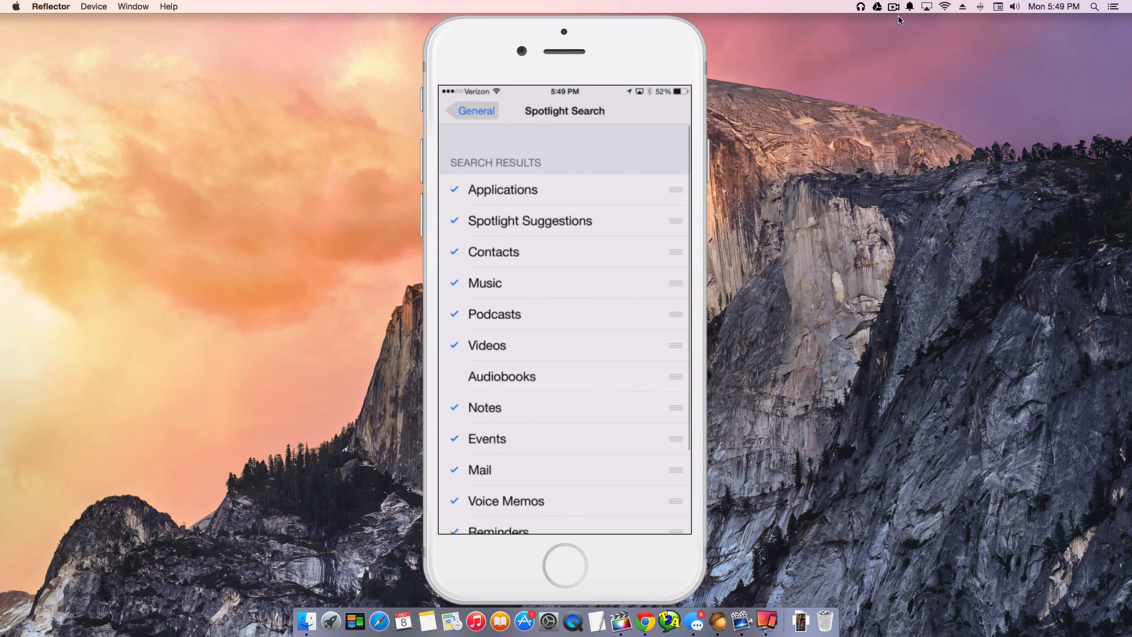
Step: Back out to General settings and return to the home screen
{"action": "scroll", "scroll_direction": "up", "scroll_amount": 3}
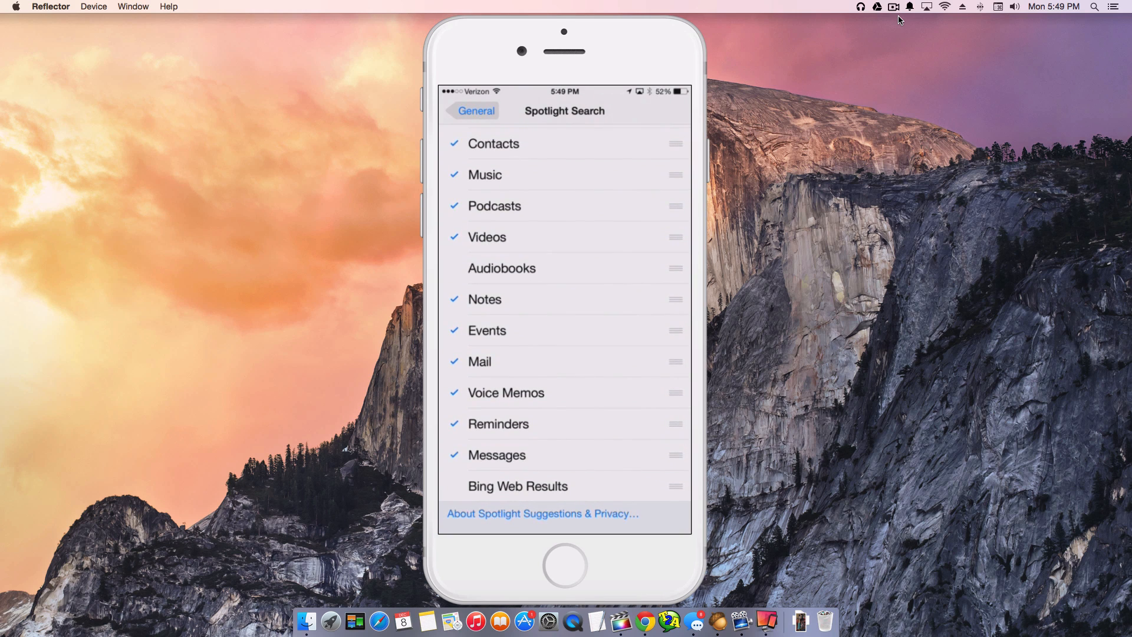
{"action": "scroll", "scroll_direction": "down", "scroll_amount": 3}
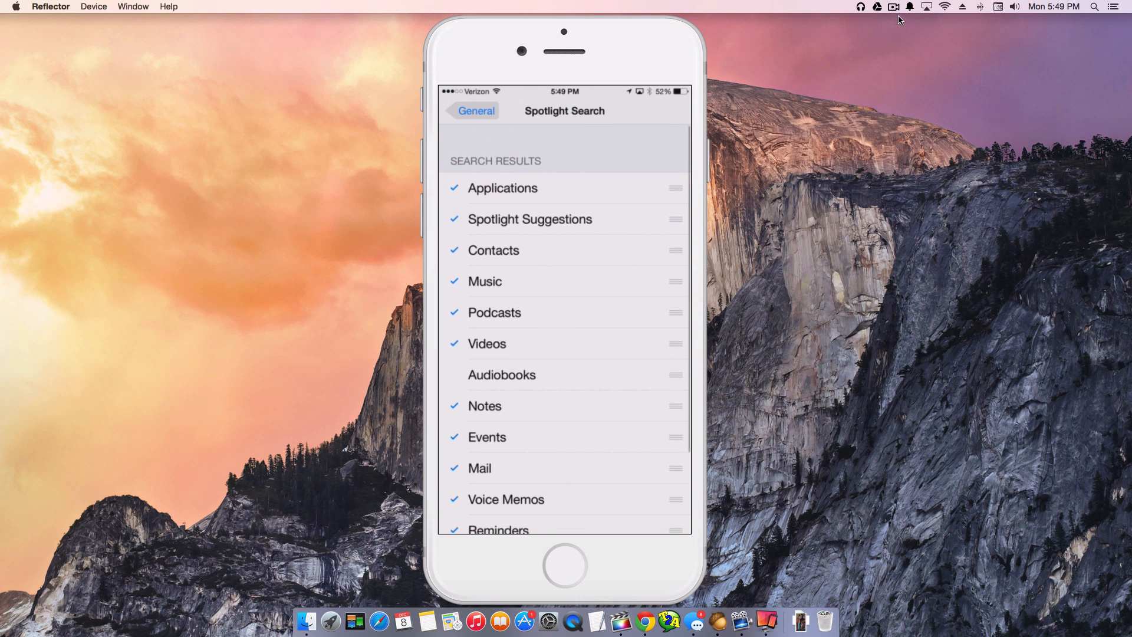
{"action": "left_click", "coordinate": [470, 110]}
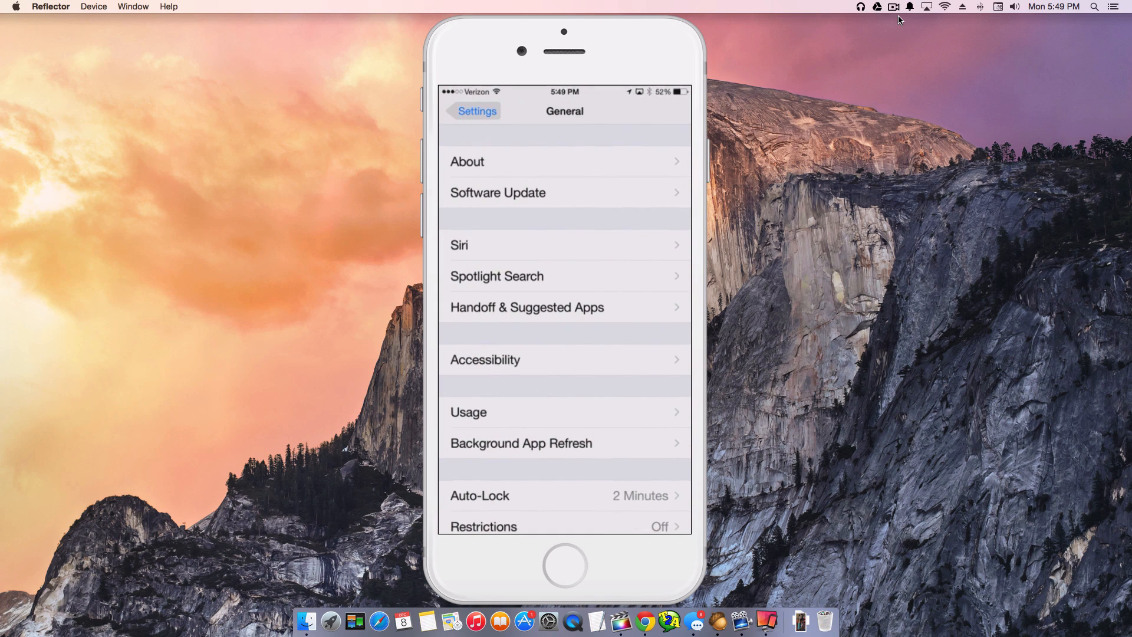
{"action": "left_click", "coordinate": [563, 565]}
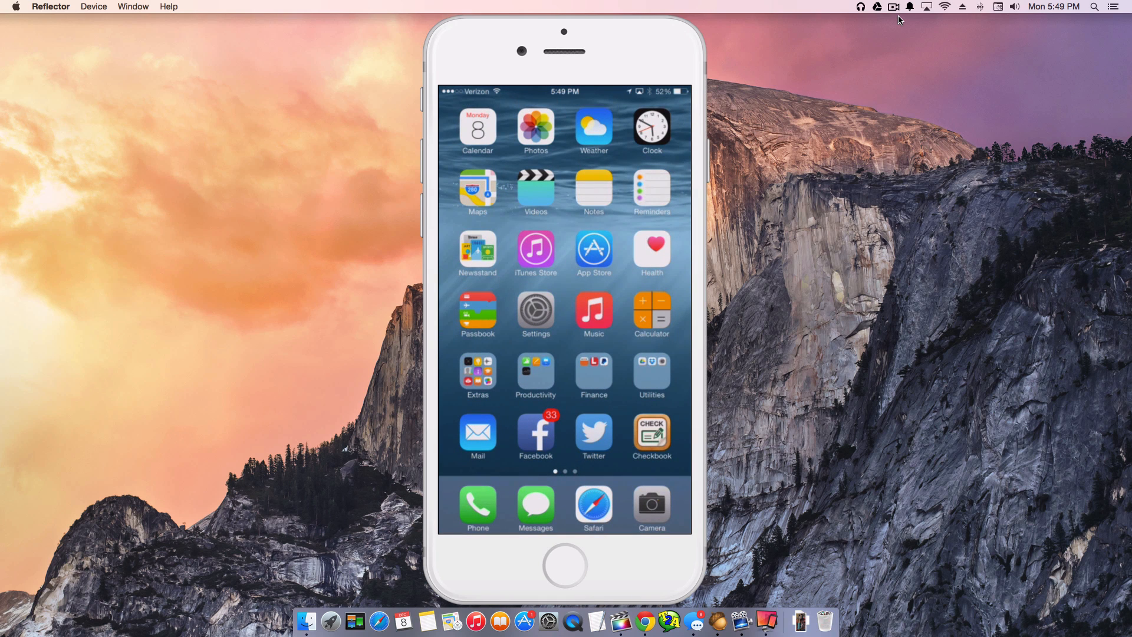